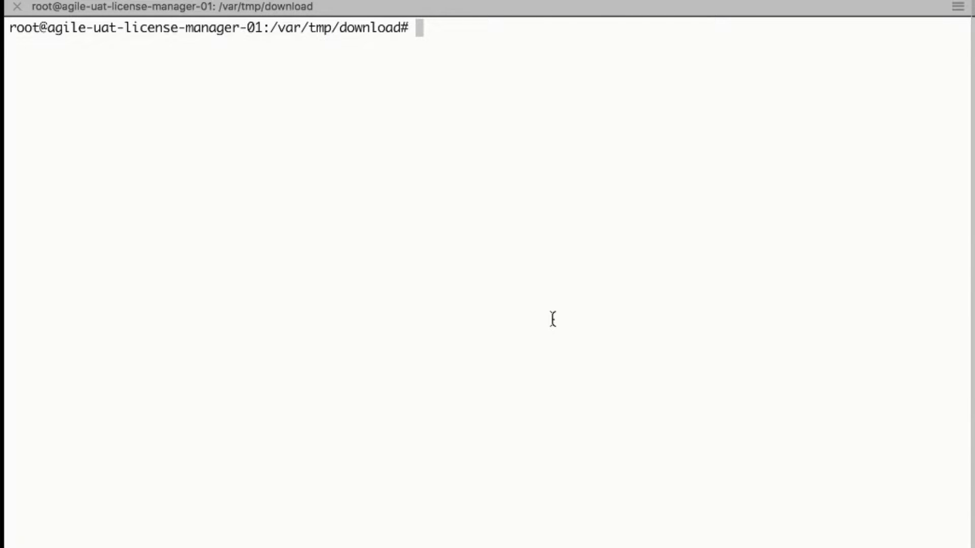
List /var/tmp/download with ls -ltr and highlight LicenseManagerIdentity.xml.
type("ls -ltr")
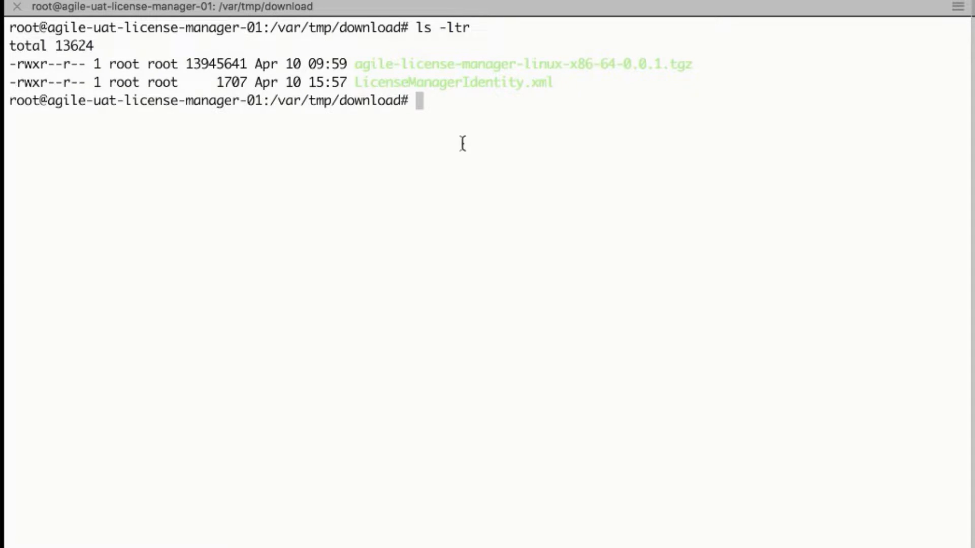
double_click(522, 64)
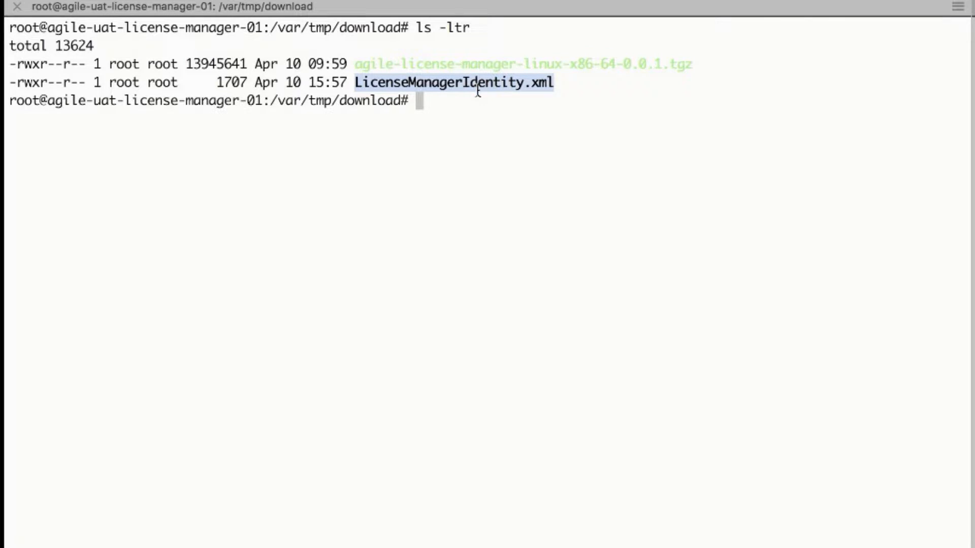
mouse_move(475, 112)
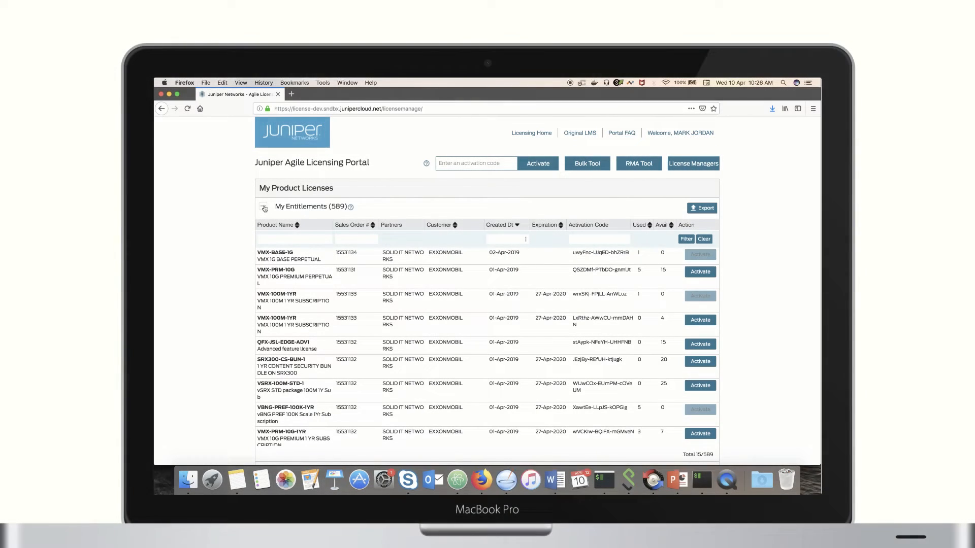
left_click(264, 207)
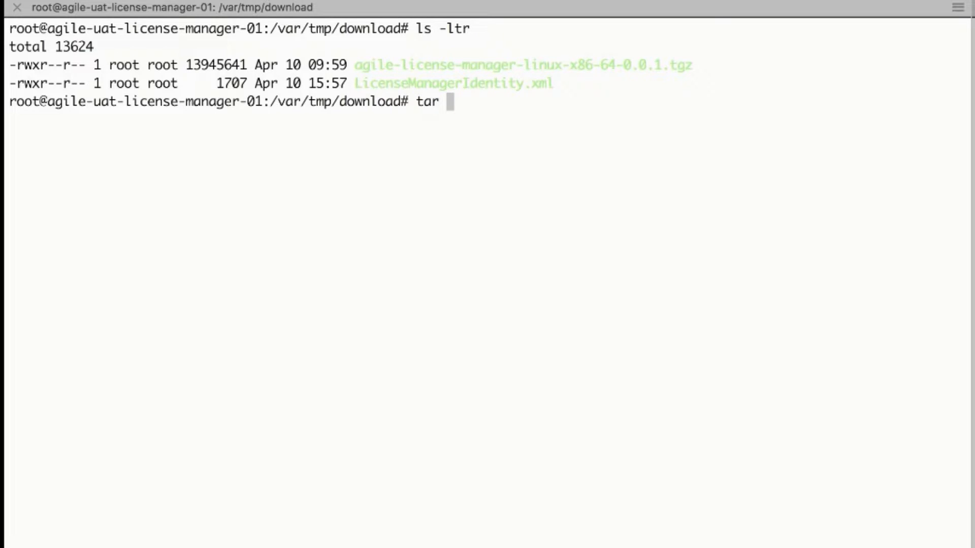
Extract agile-license-manager-linux-x86-64-0.0.1.tgz with tar -xvzf and cd into the extracted folder.
type("-xvzf")
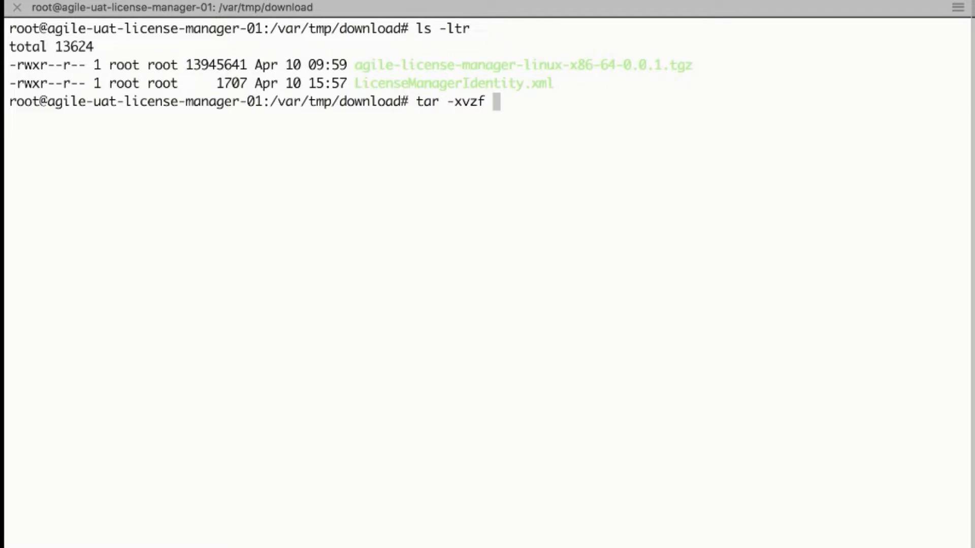
type("agile-license-manager-linux-x86-64-0.0.1.tgz")
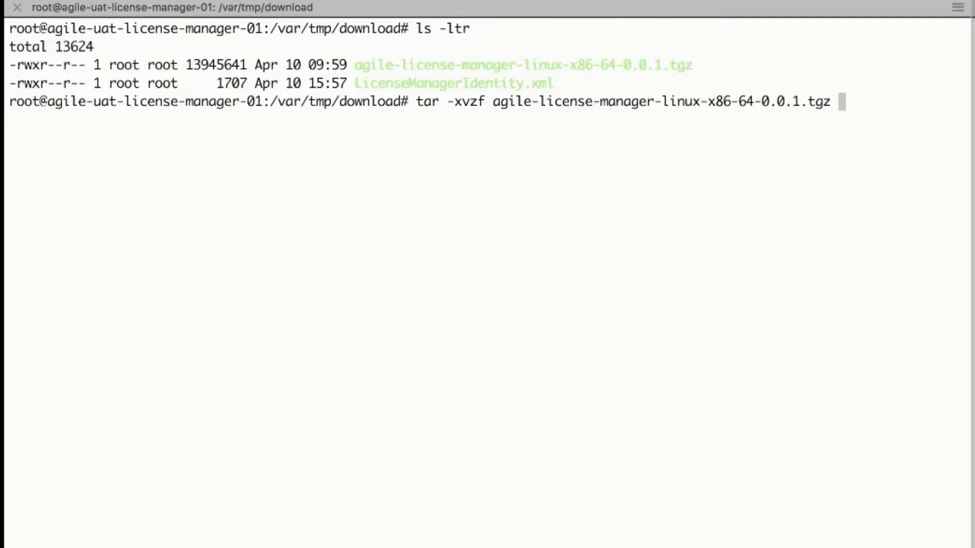
key("Return")
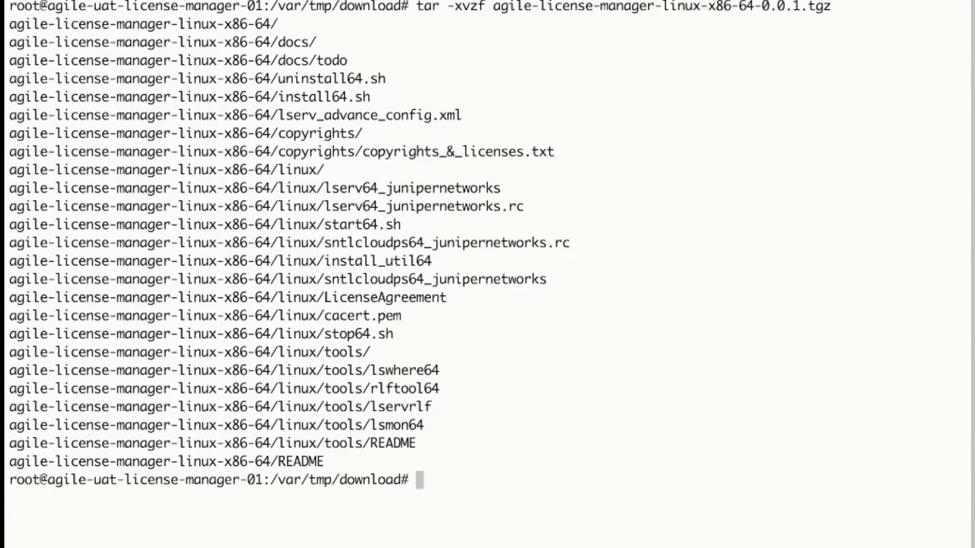
type("cd agile-license-manager-linux-x86-64")
type("ls -ltr")
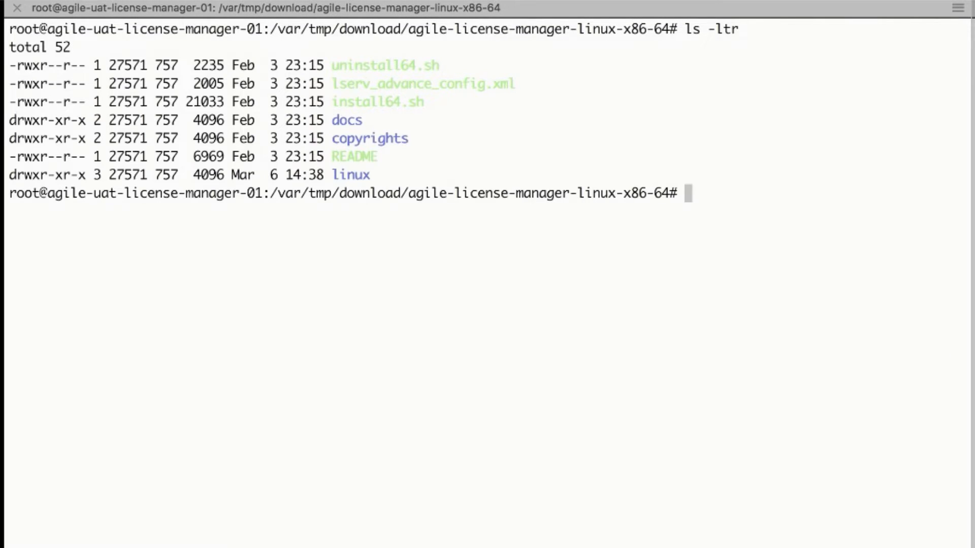
Run sudo ./install64.sh --help to review the installer options before installing to /opt/license.
type("sudo")
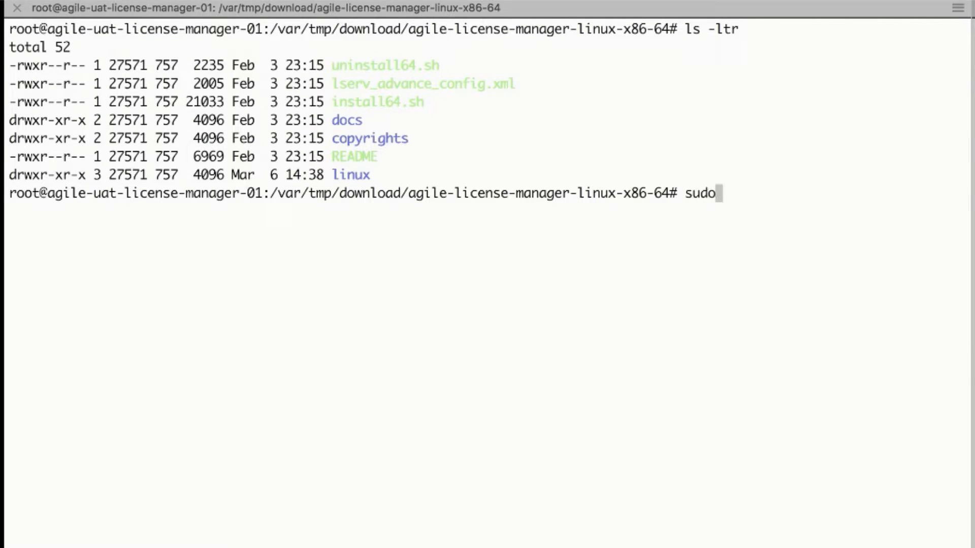
type("./install64.sh")
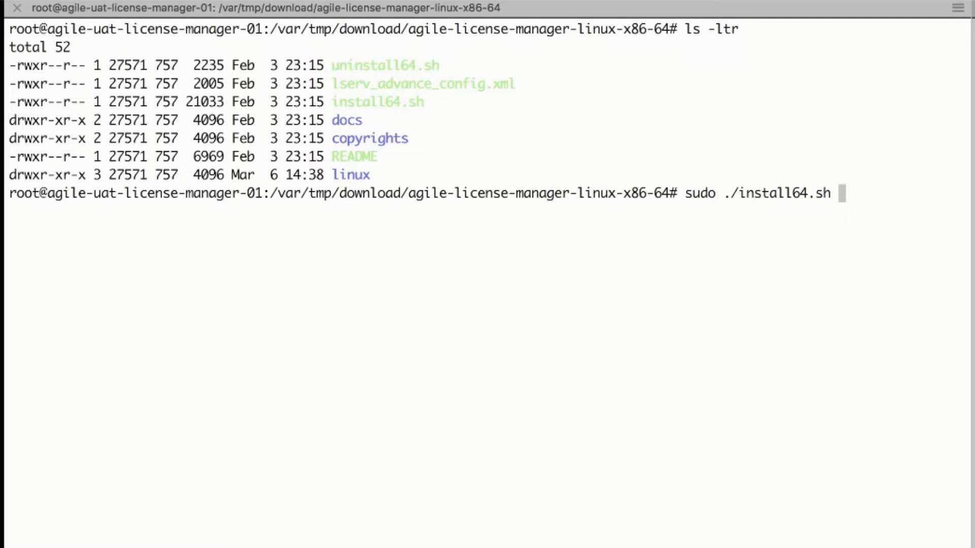
type("--help")
type("cd /")
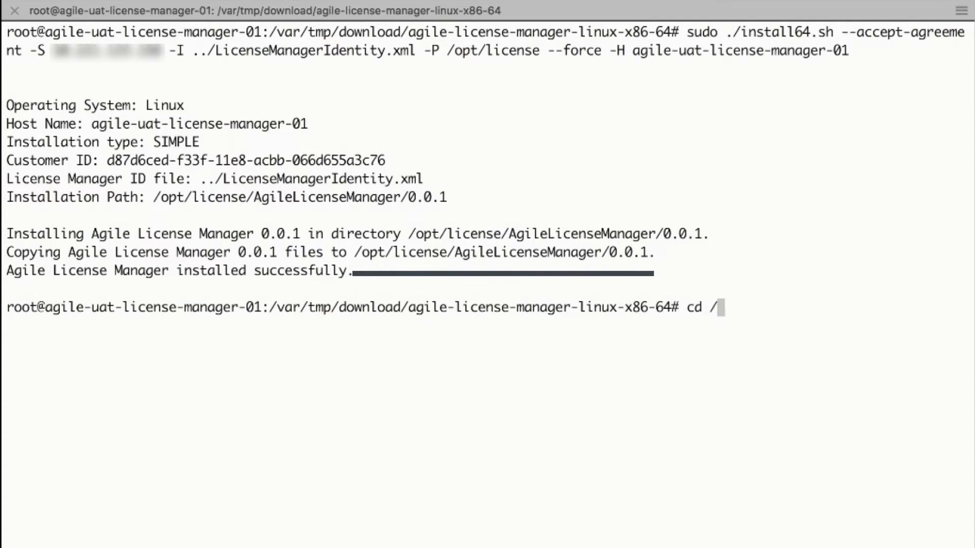
cd to /opt/license/AgileLicenseManager/0.0.1/, list its files and tools/, and begin the sudo start command.
type("opt/license/AgileLicenseManager/0.0.1/")
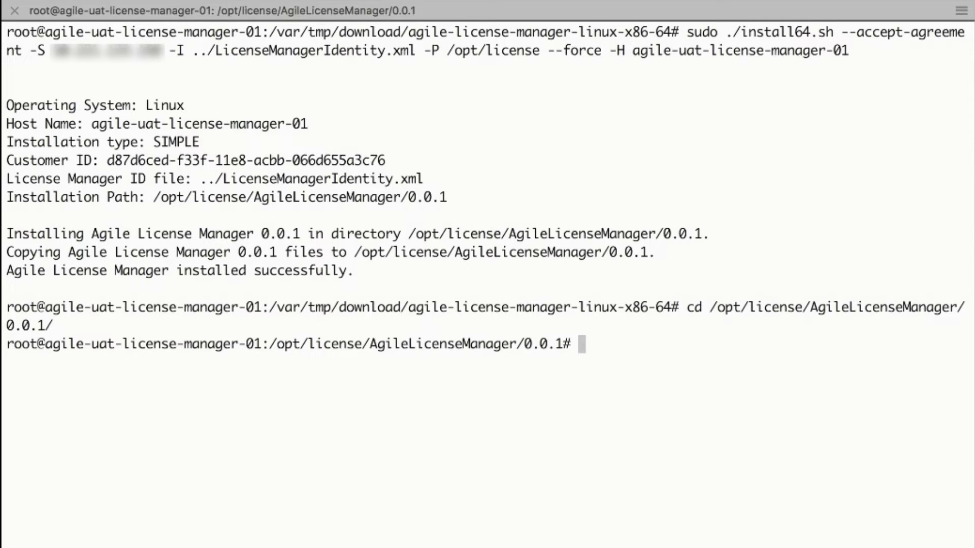
type("ls -ltr")
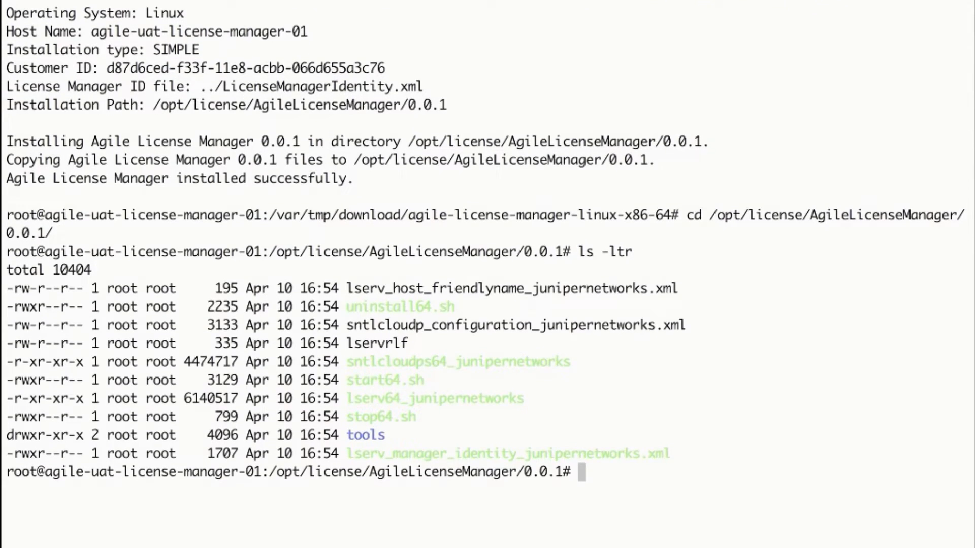
type("ls")
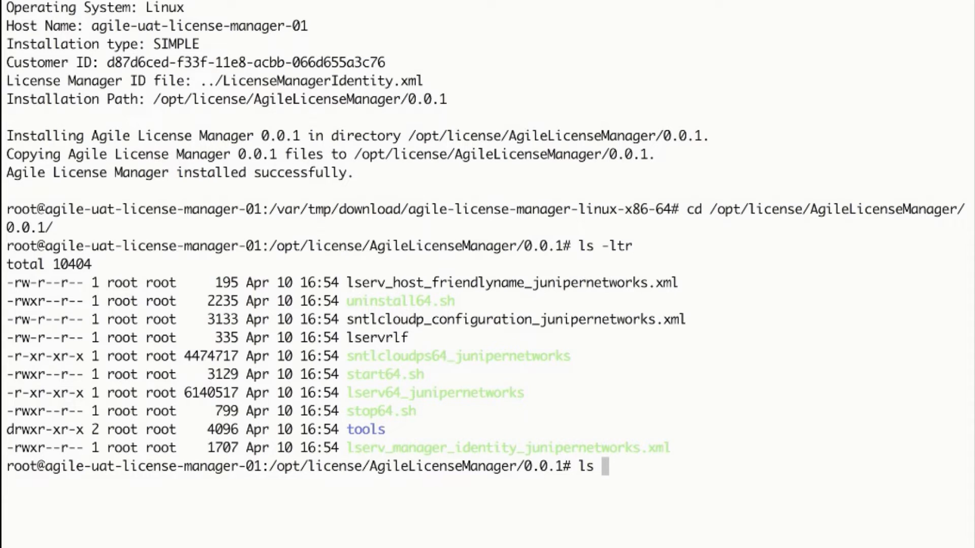
type("tools/")
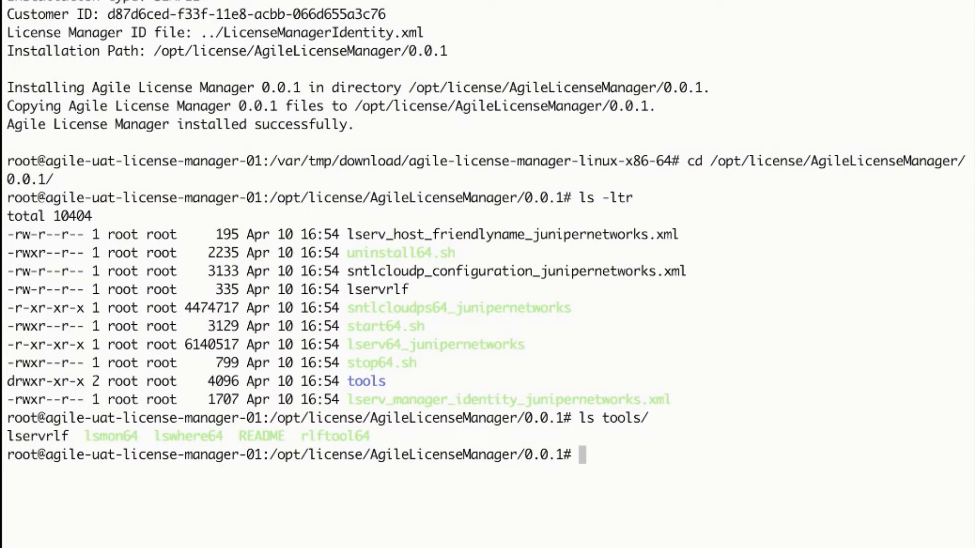
type("sudo ./start64.sh")
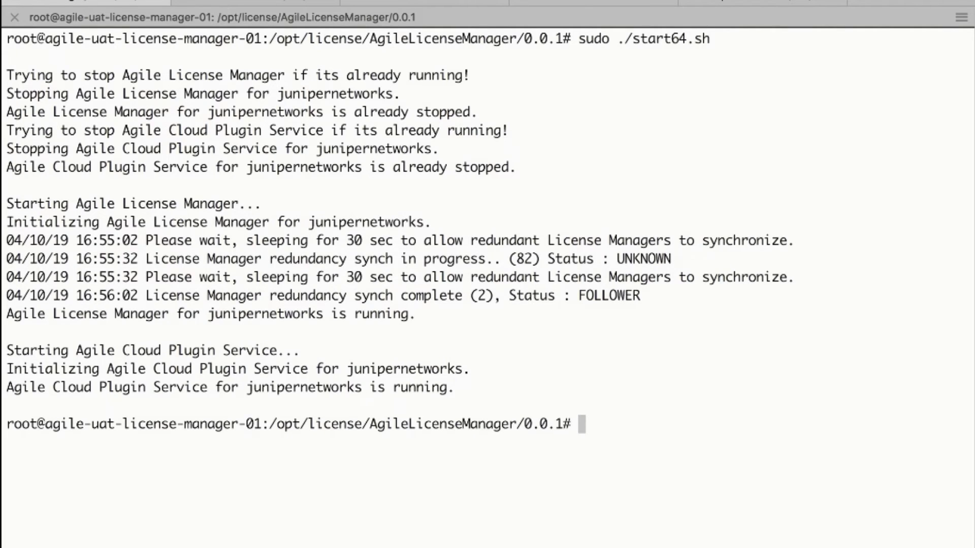
Move into the tools folder and clear the terminal.
type("cd tools/")
type("ls -ltr")
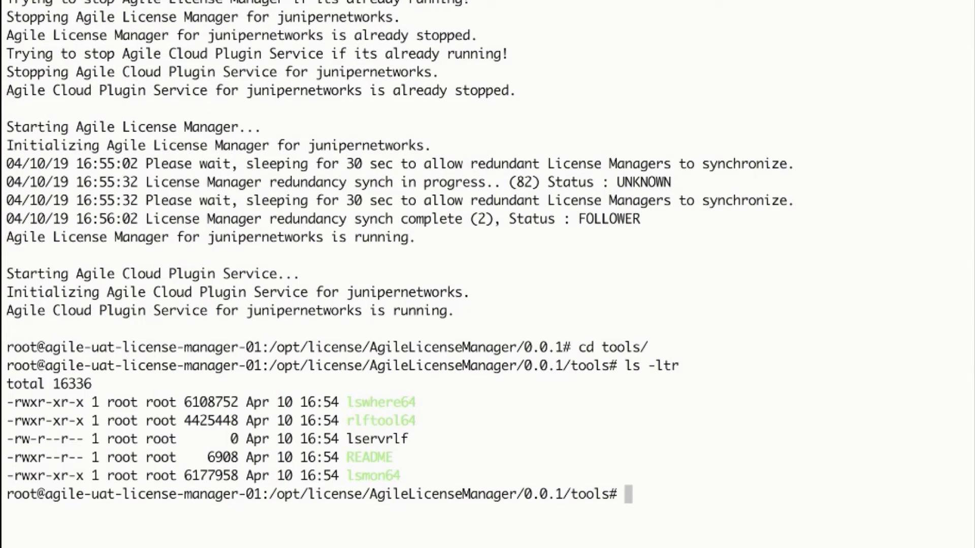
type("clear")
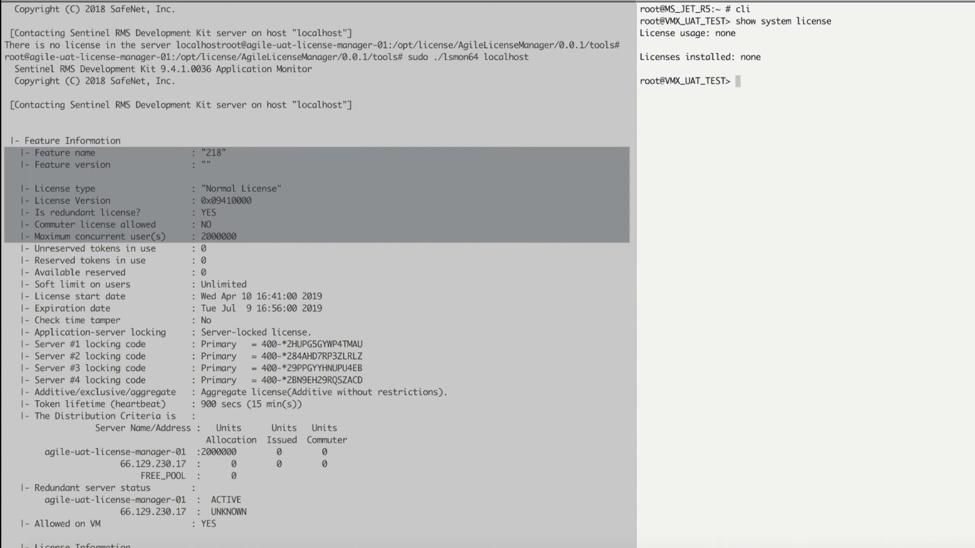
Enter configure mode on the VMX to set network-mode licensing with server 10.221.133.158.
type("configur")
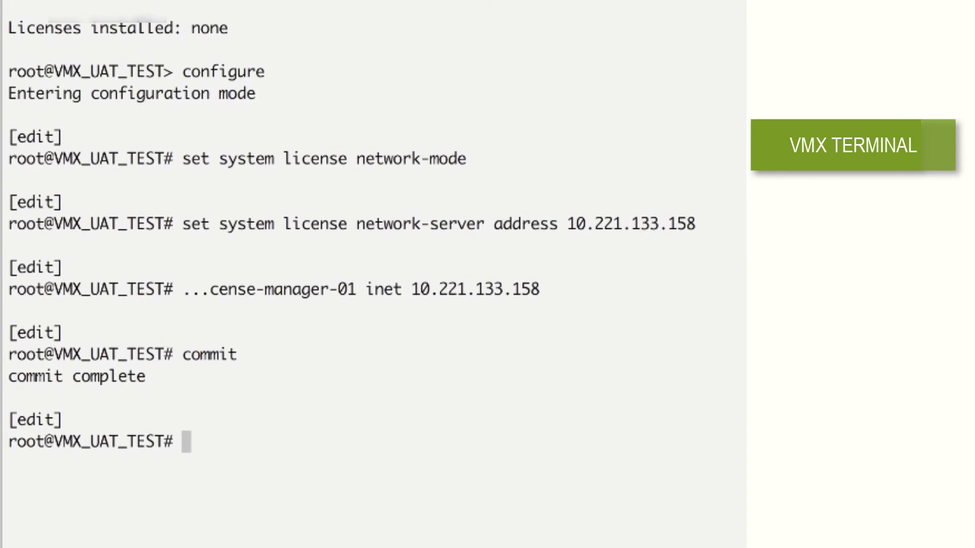
Exit configuration, run show system license and highlight the vBNG-Preferred-Tier feature.
type("exit")
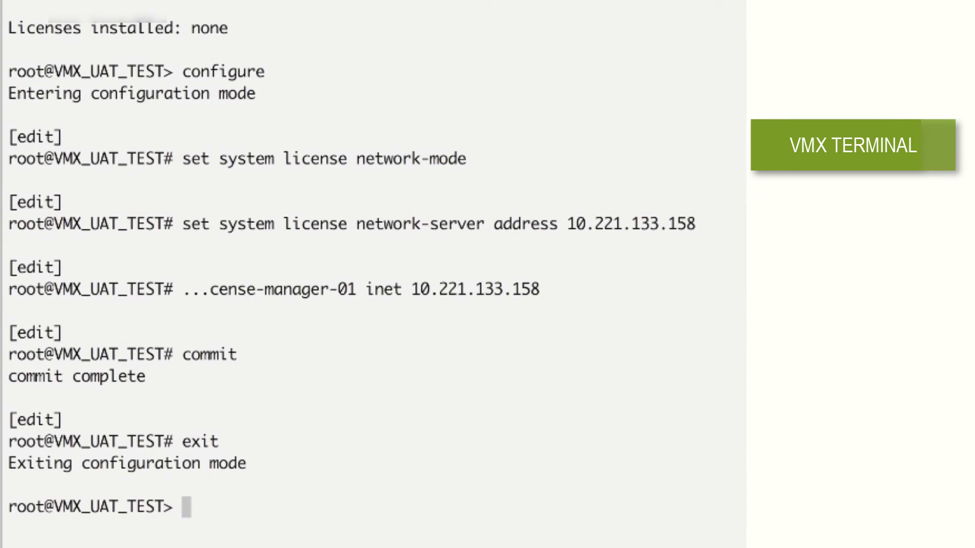
type("show system license")
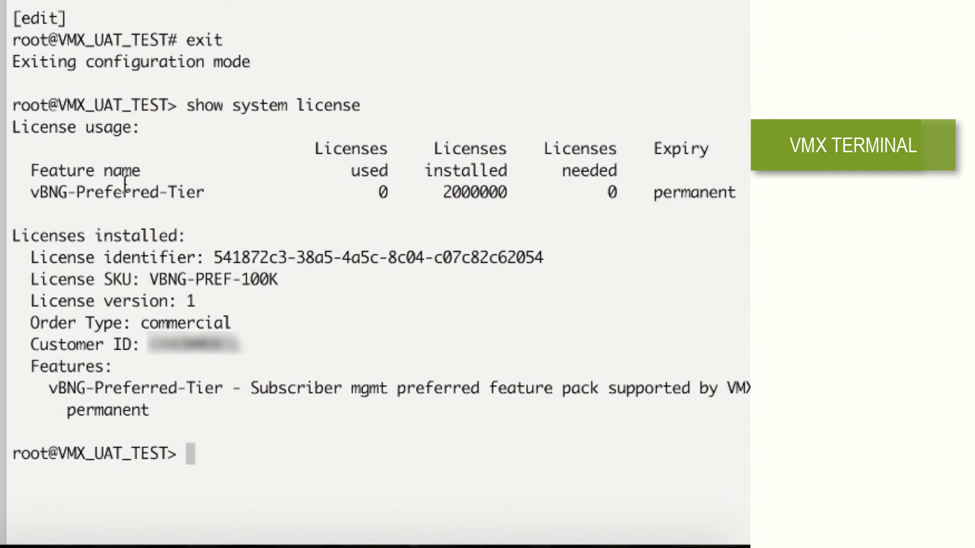
double_click(115, 192)
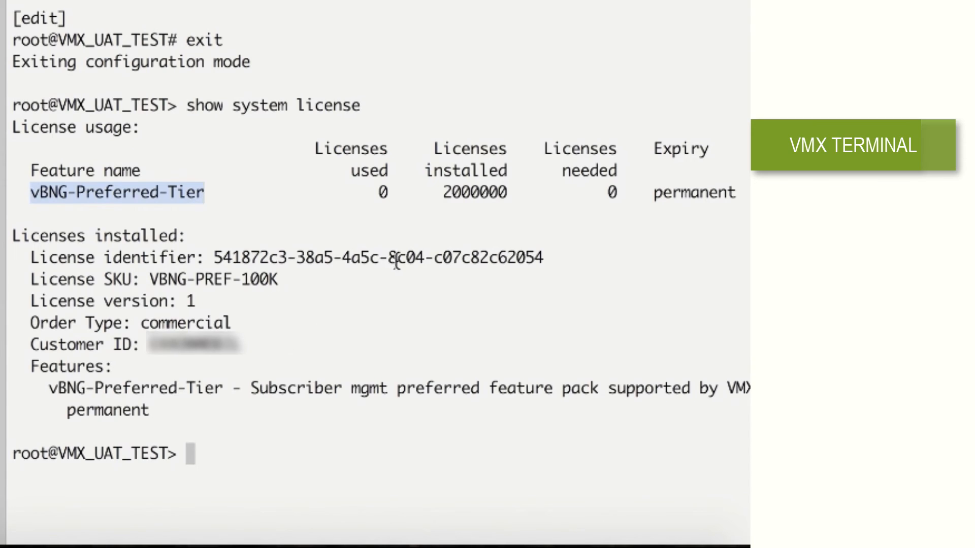